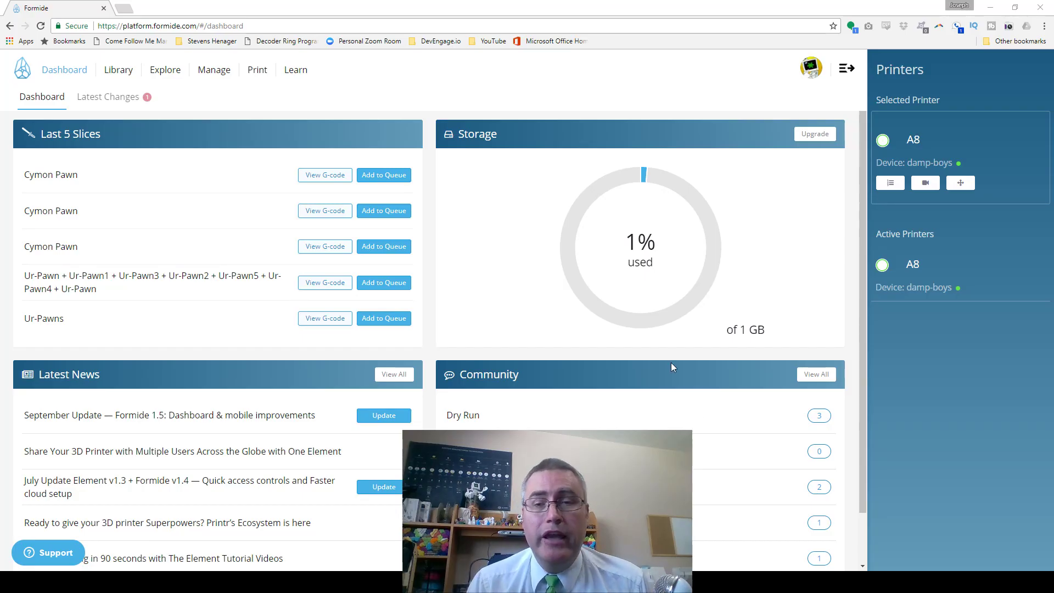
mouse_move(115, 83)
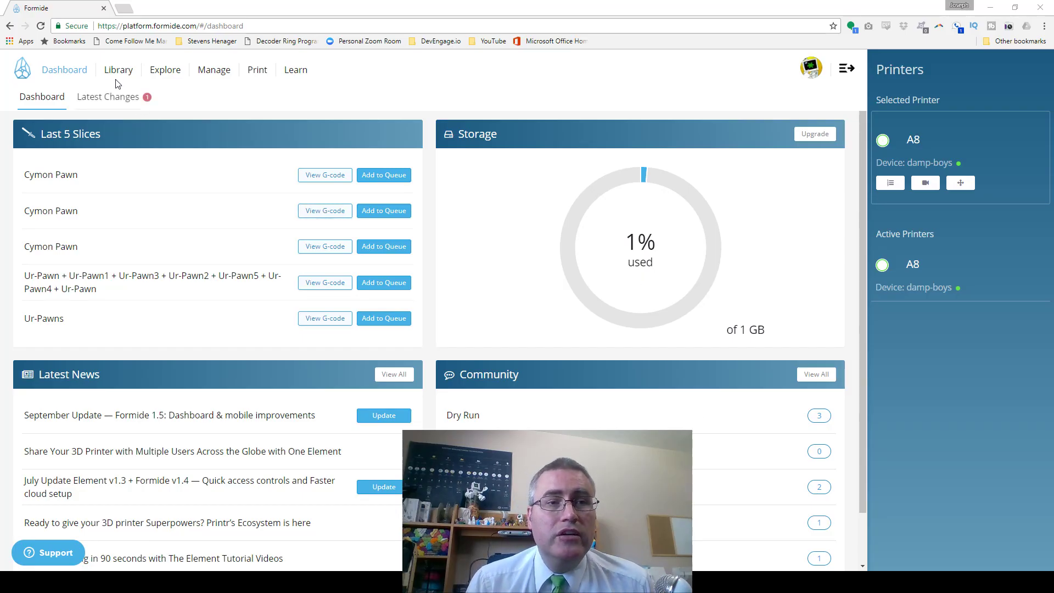
mouse_move(943, 179)
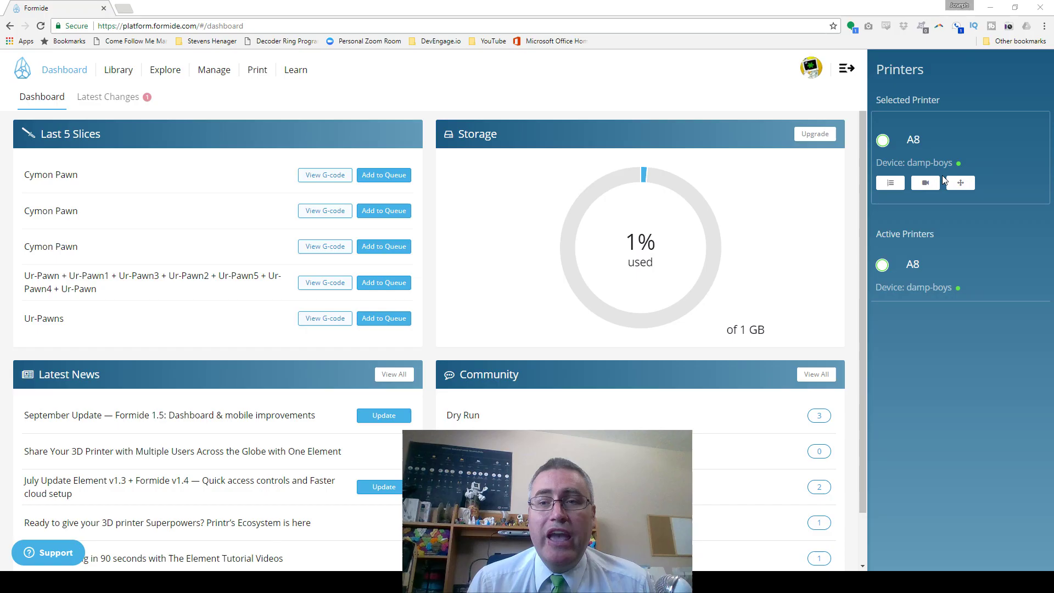
mouse_move(936, 148)
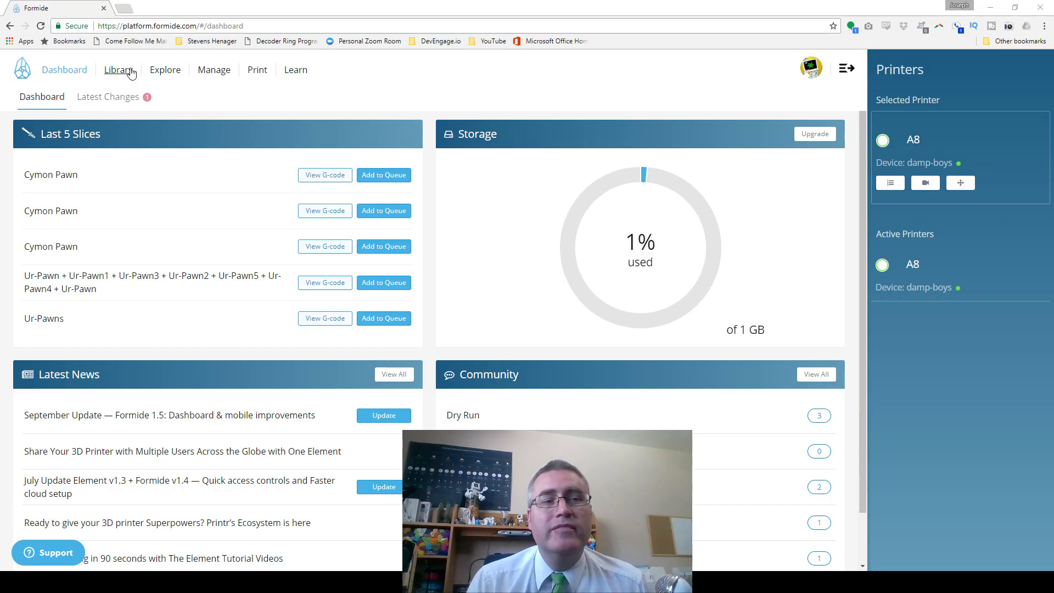
Open the file library and start a slice job for the Urhinged model.
left_click(118, 70)
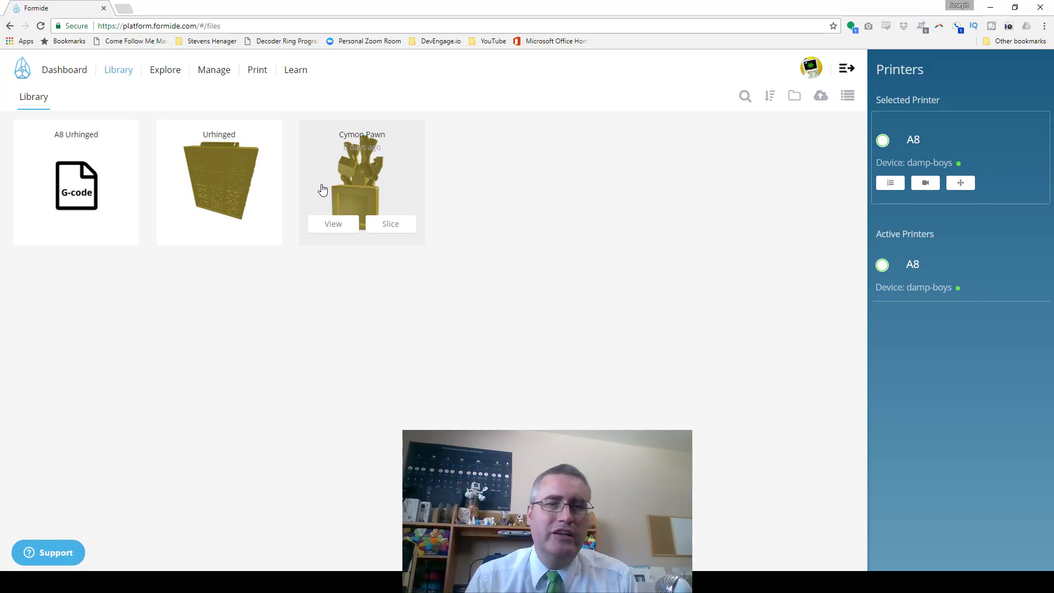
mouse_move(508, 310)
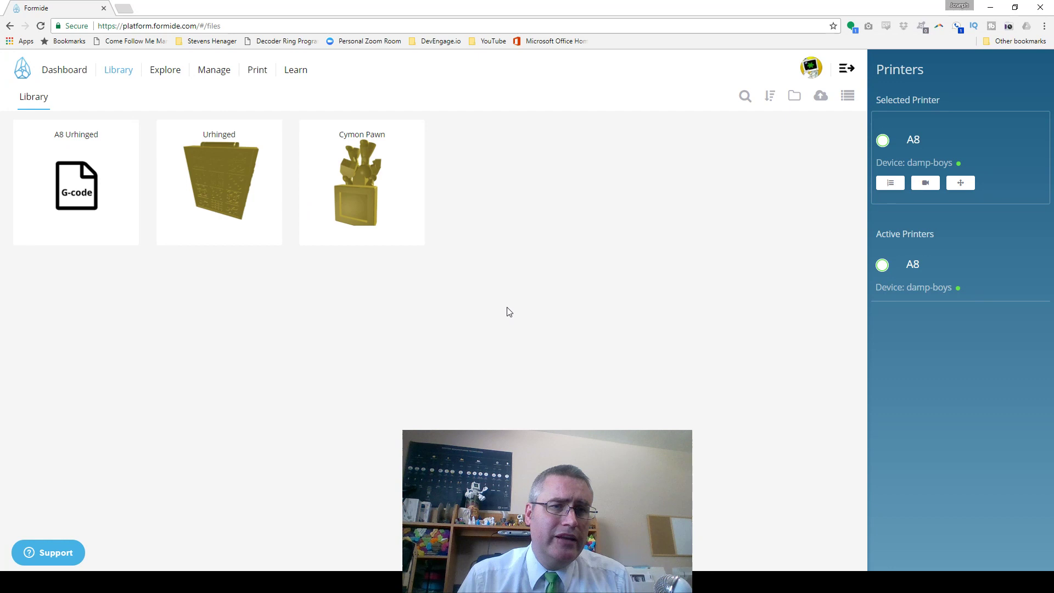
mouse_move(218, 181)
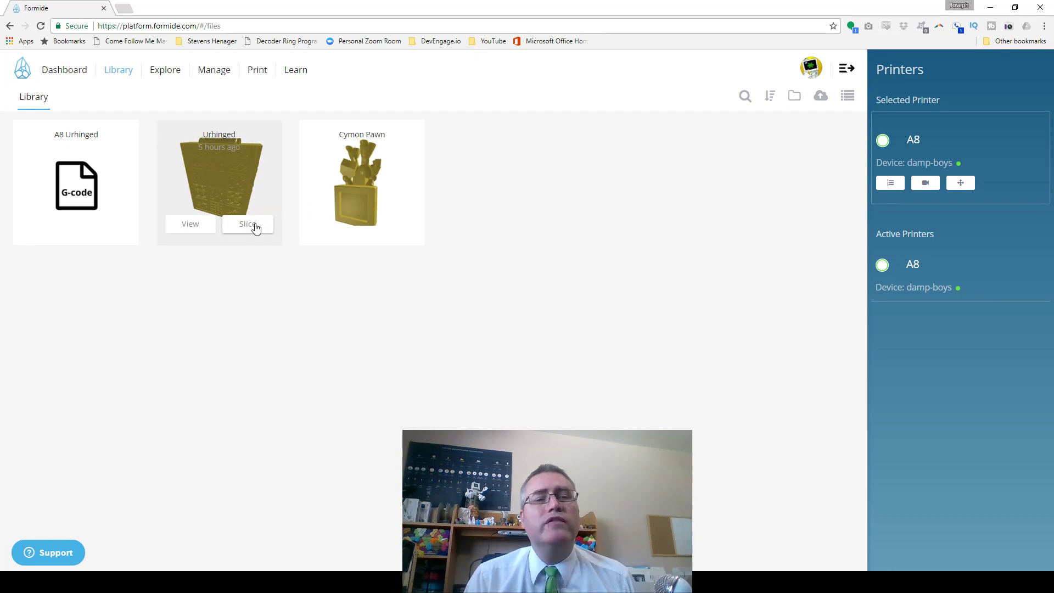
left_click(248, 224)
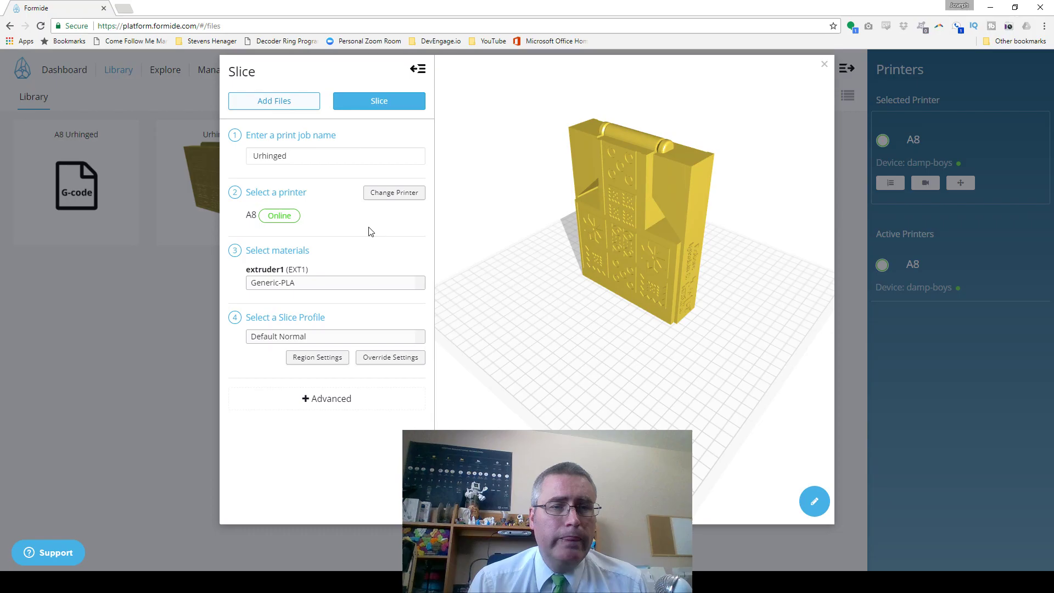
mouse_move(378, 101)
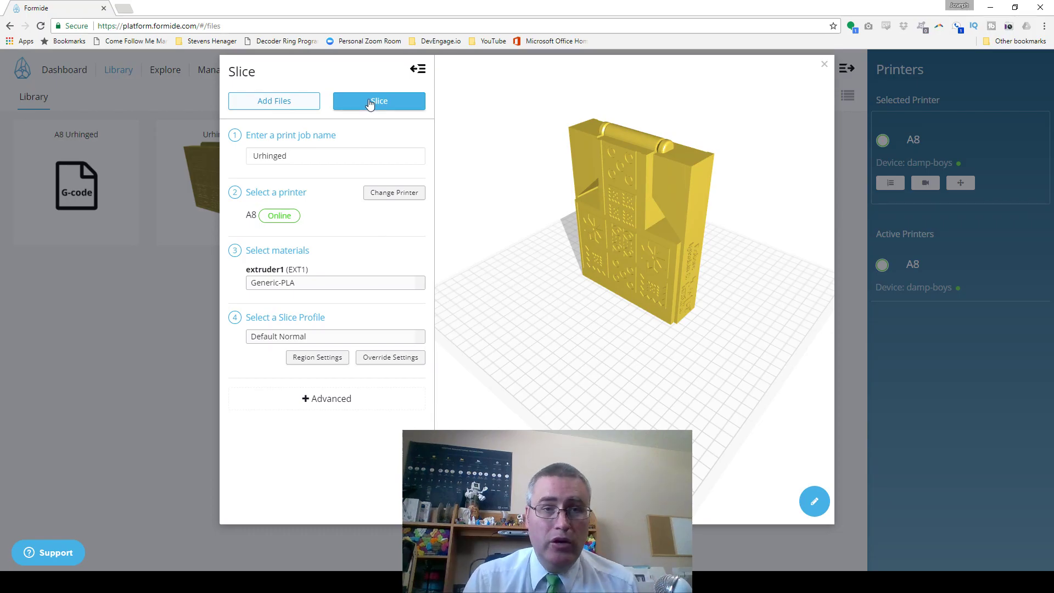
mouse_move(370, 107)
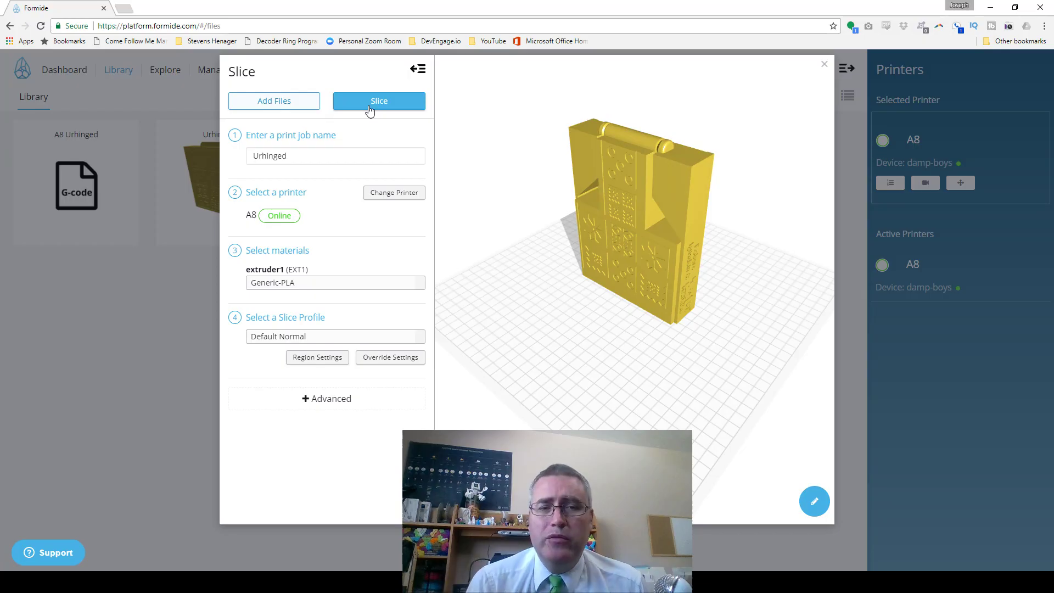
Reveal the advanced print options and the settings that override the slice profile.
left_click(326, 398)
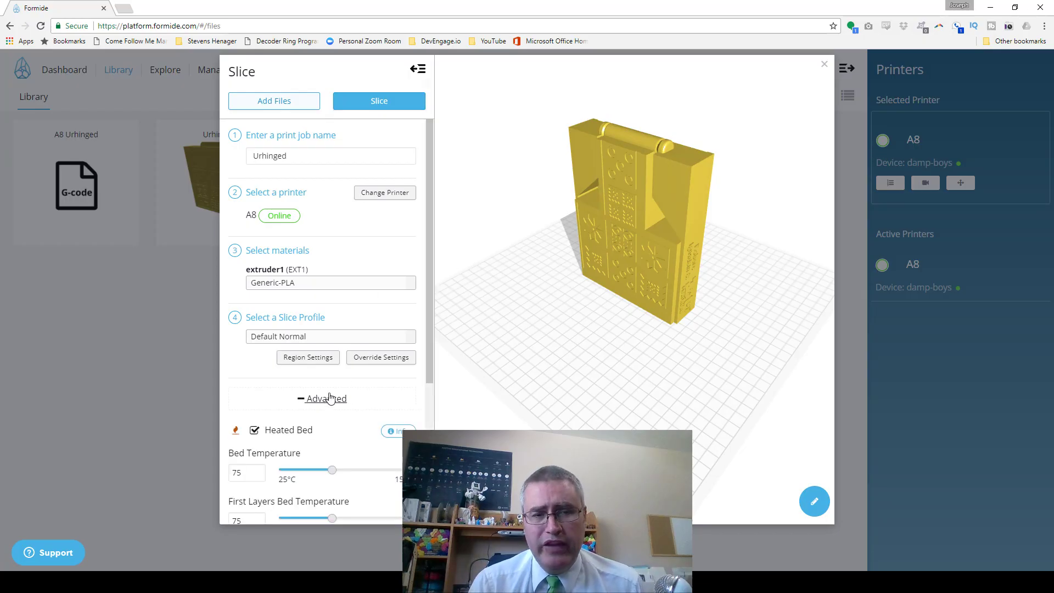
scroll("down", 3)
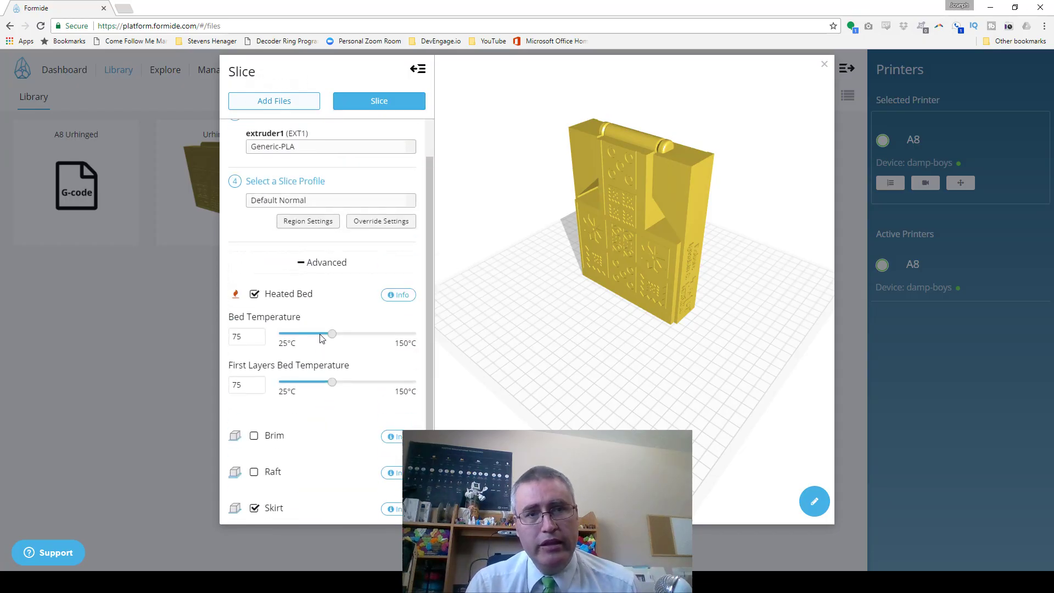
left_click(379, 221)
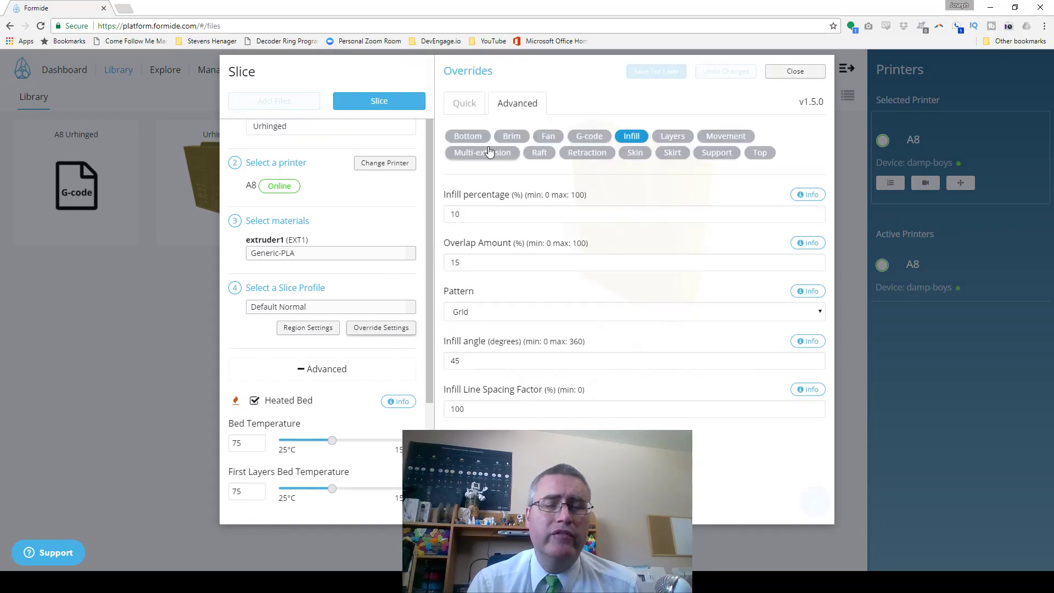
mouse_move(467, 137)
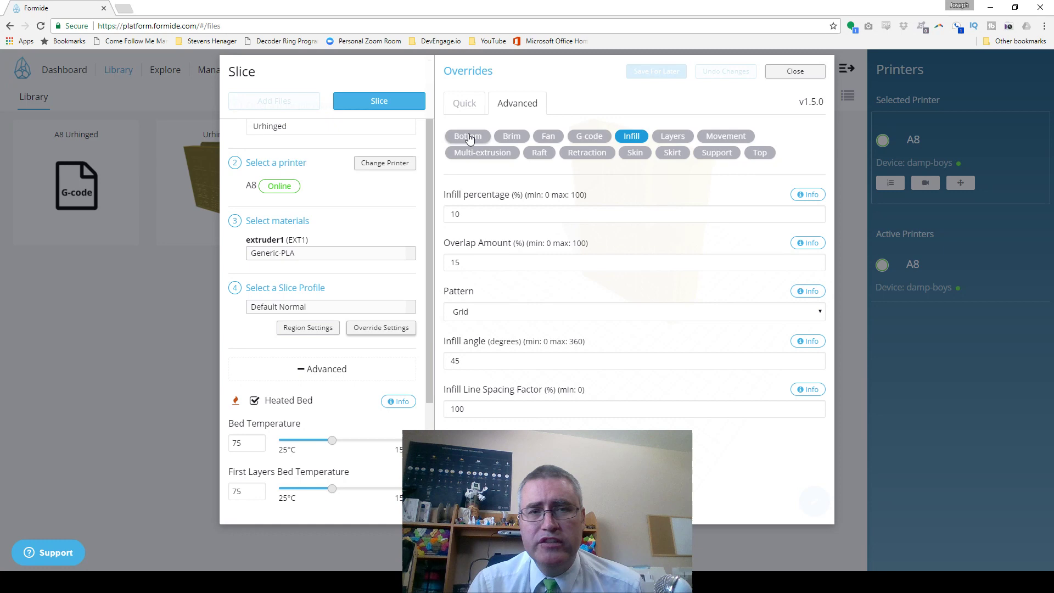
Review the bottom, layer, top, brim and multi-extrusion override categories.
left_click(467, 136)
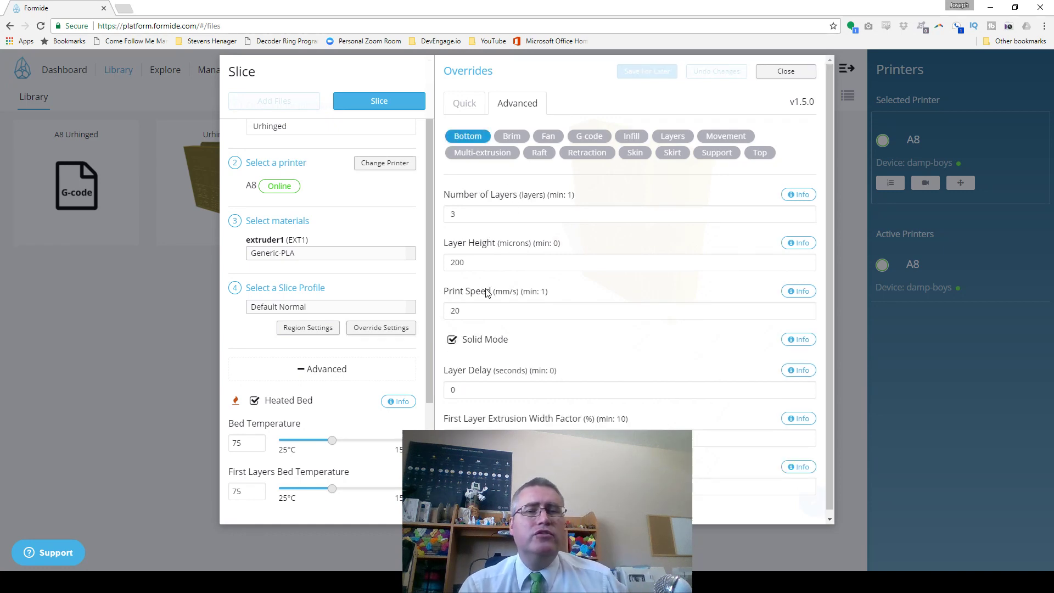
mouse_move(859, 158)
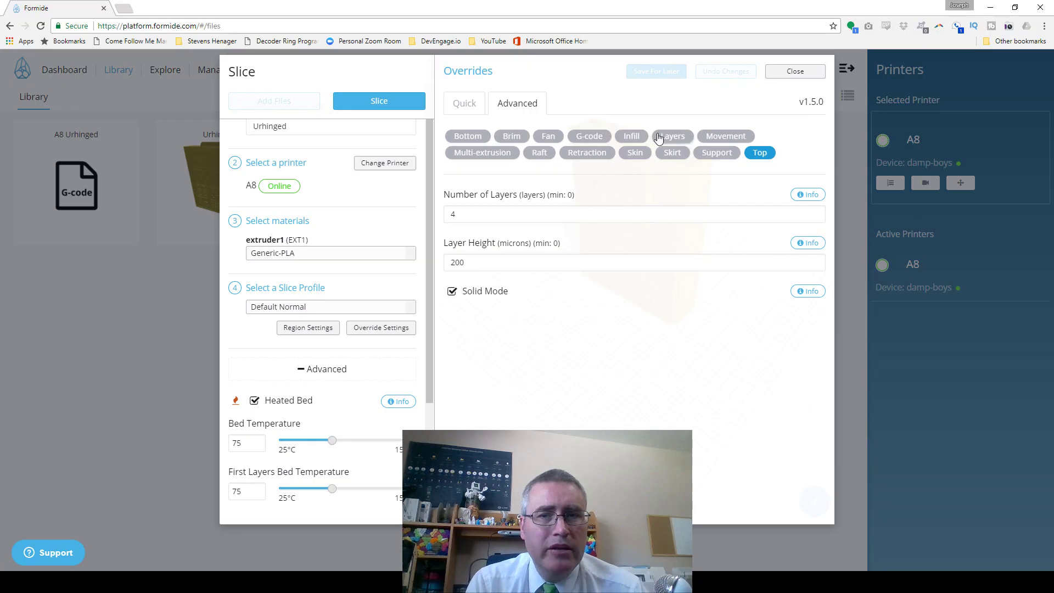
mouse_move(671, 140)
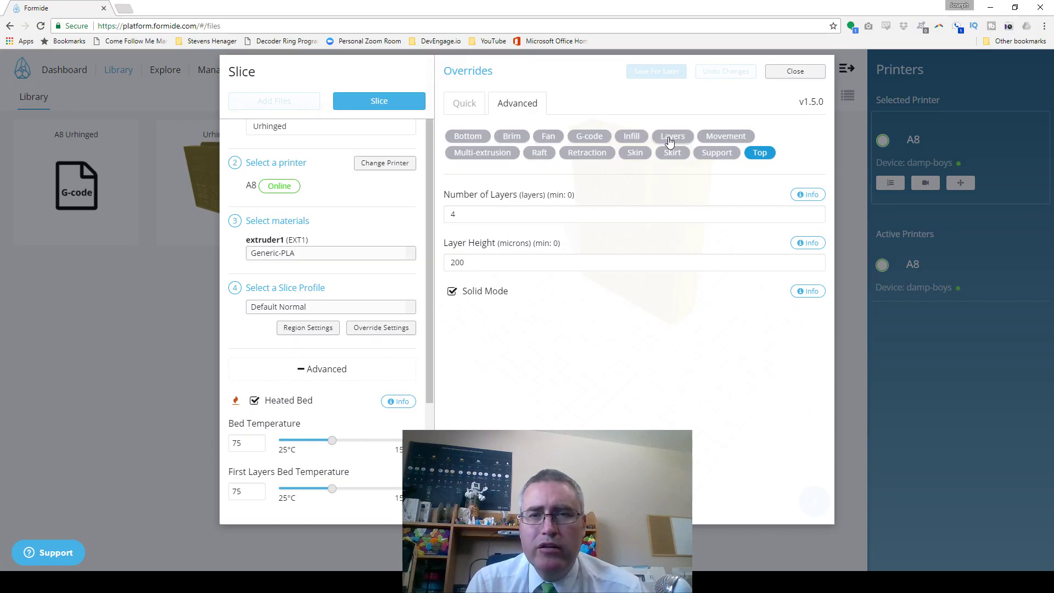
left_click(672, 136)
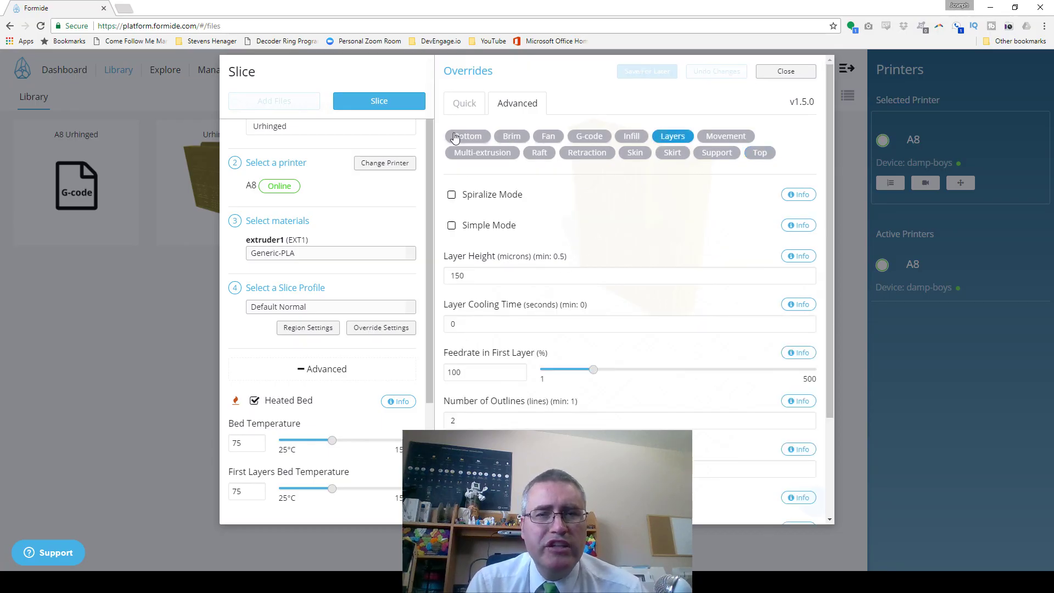
left_click(758, 152)
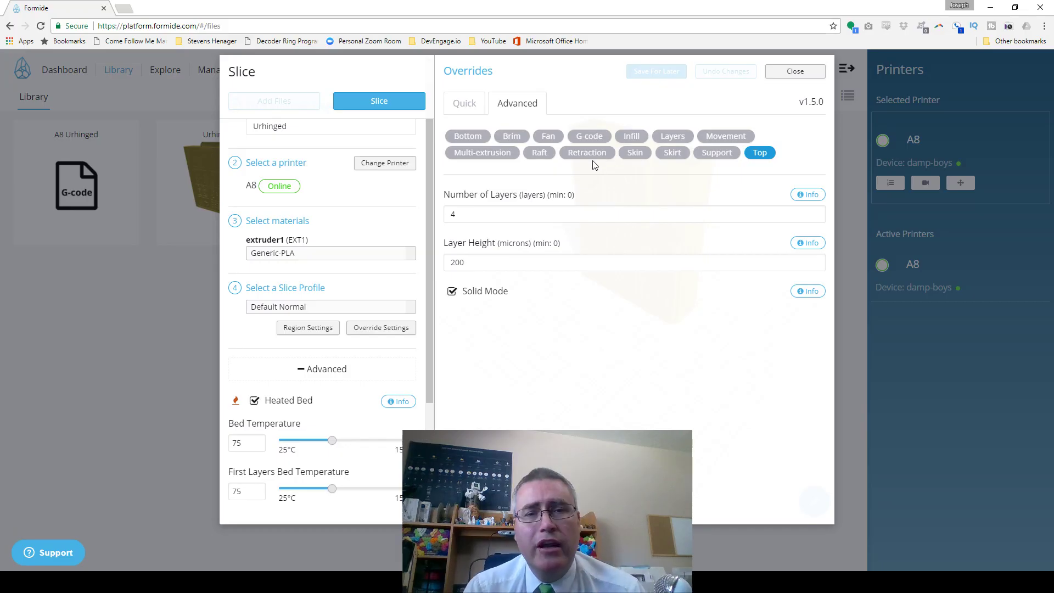
mouse_move(569, 143)
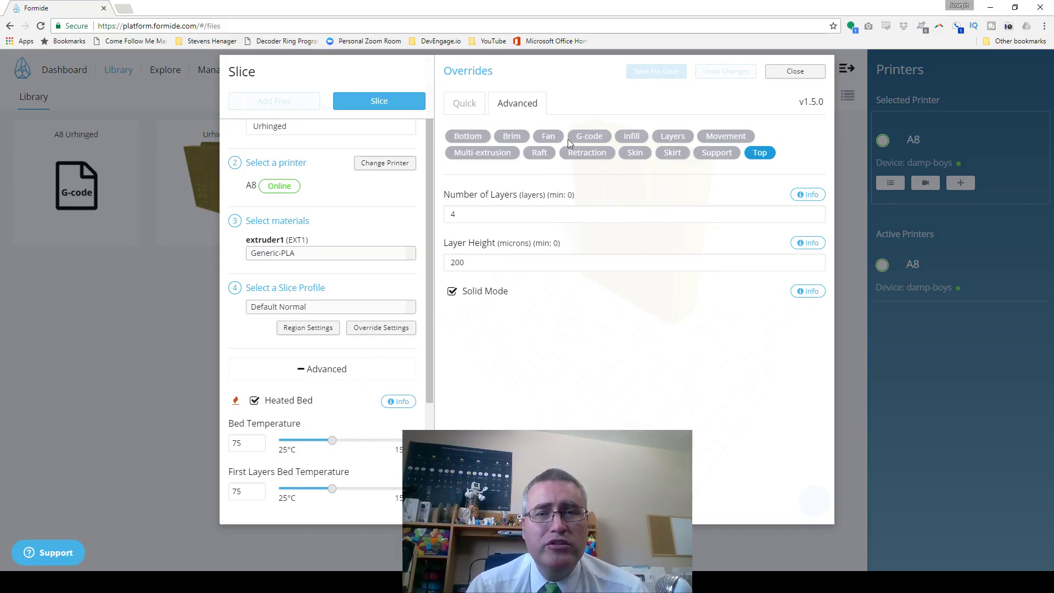
left_click(510, 136)
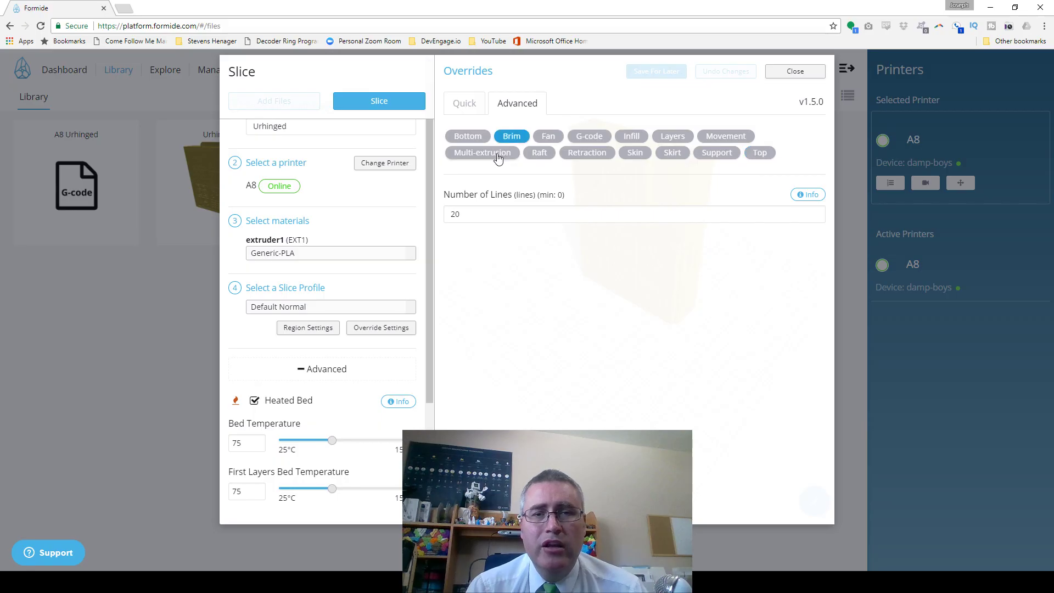
left_click(481, 153)
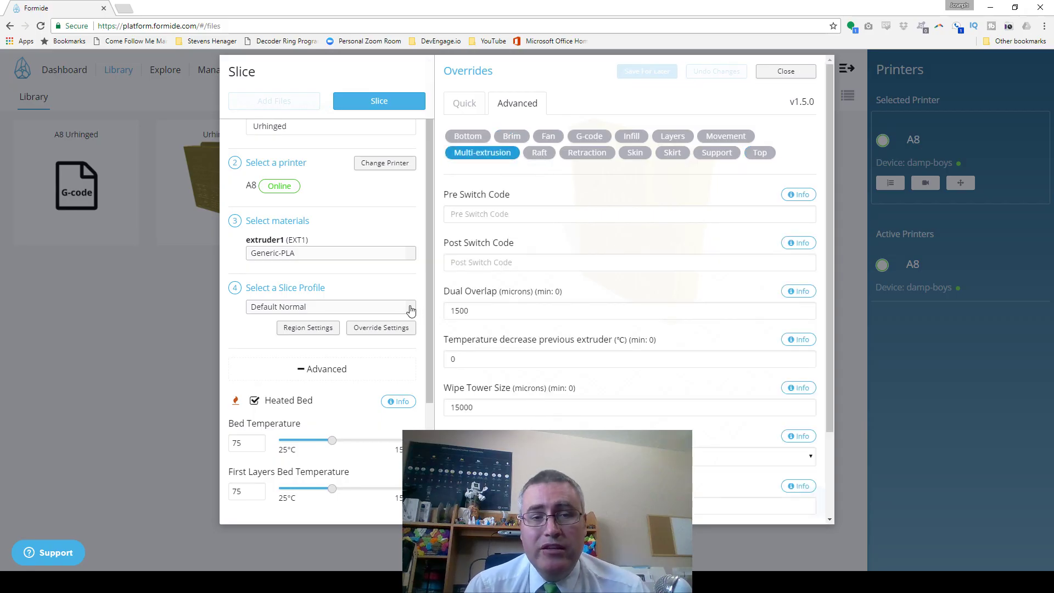
Switch the slice profile from Default Normal to Medium Resolution.
left_click(331, 307)
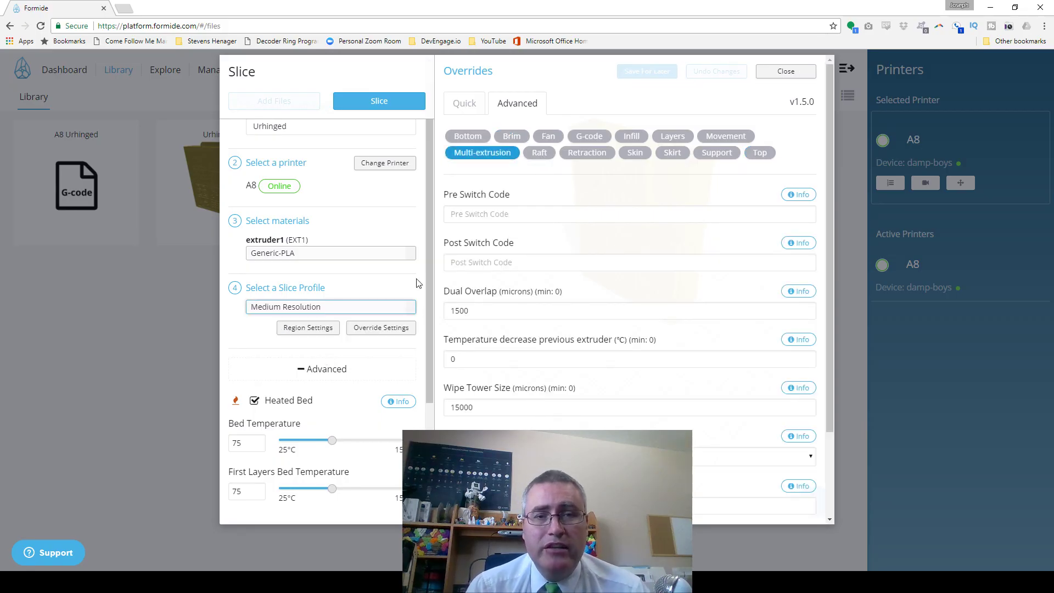
left_click(466, 136)
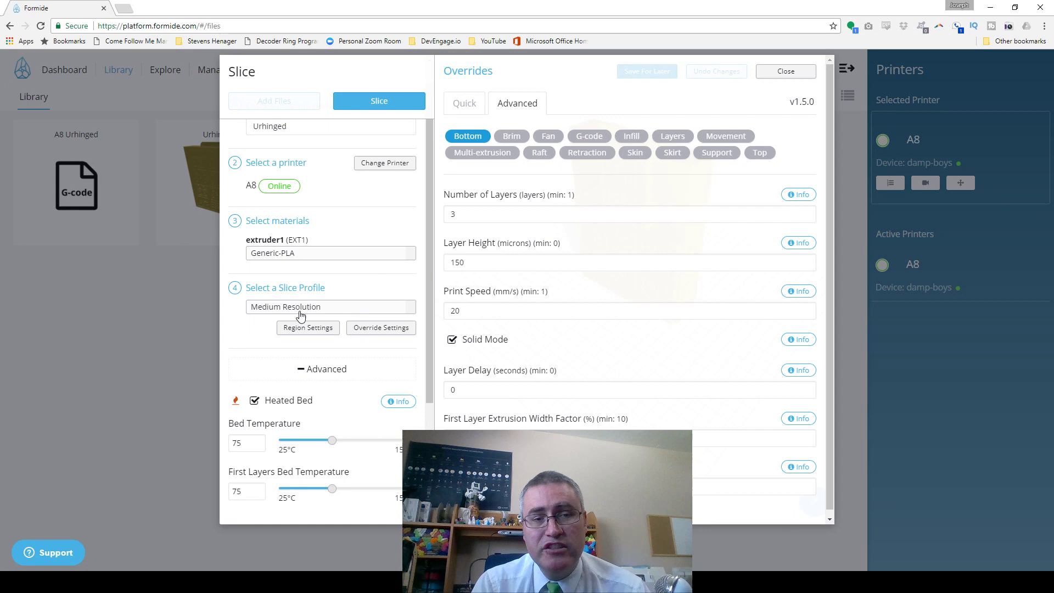
left_click(330, 306)
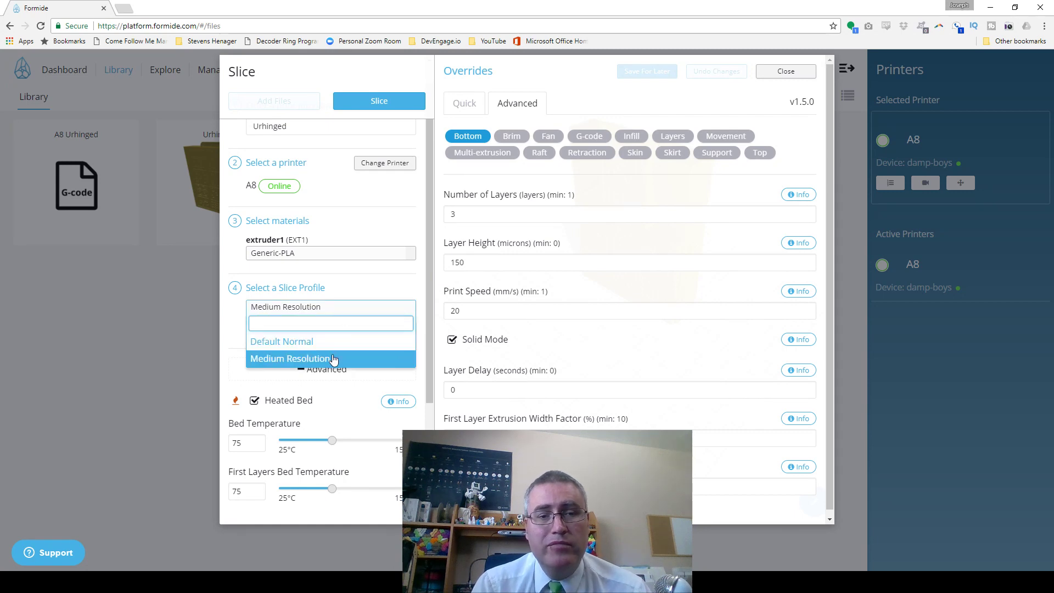
Keep Medium Resolution and review the top, G-code and fan override settings.
left_click(290, 358)
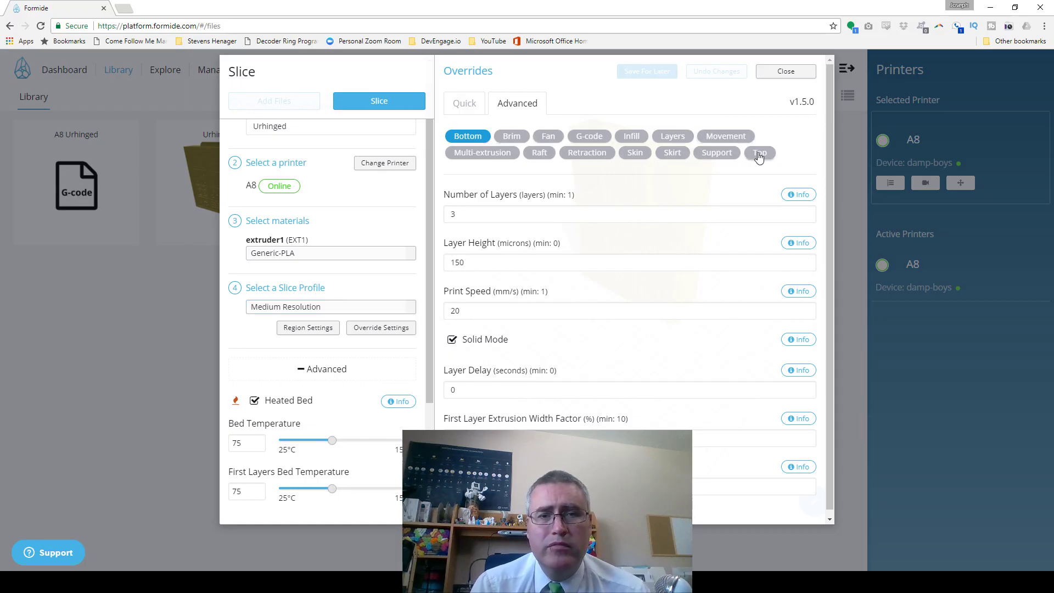
left_click(510, 136)
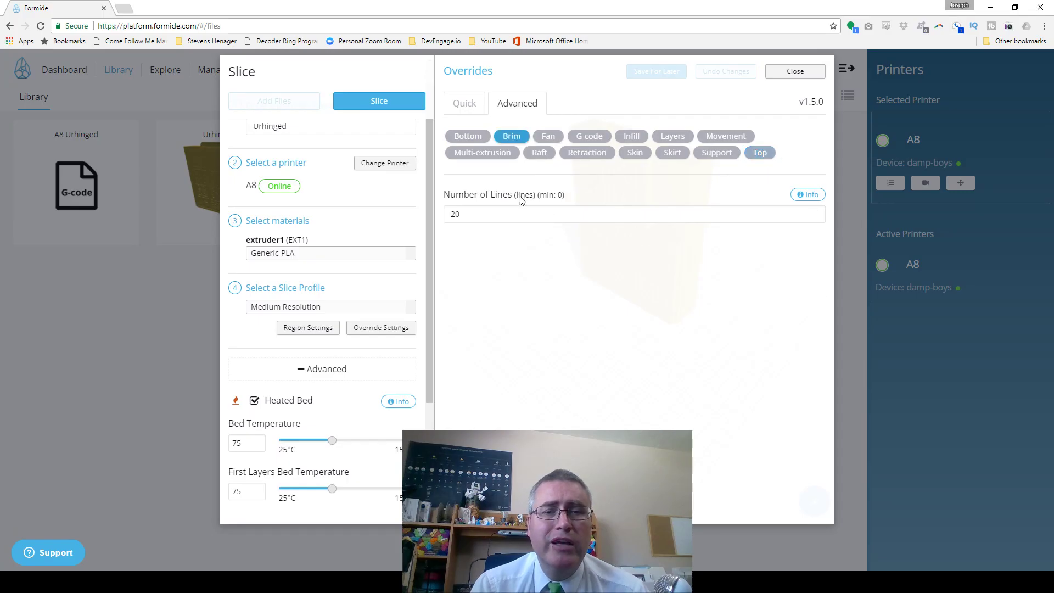
left_click(589, 136)
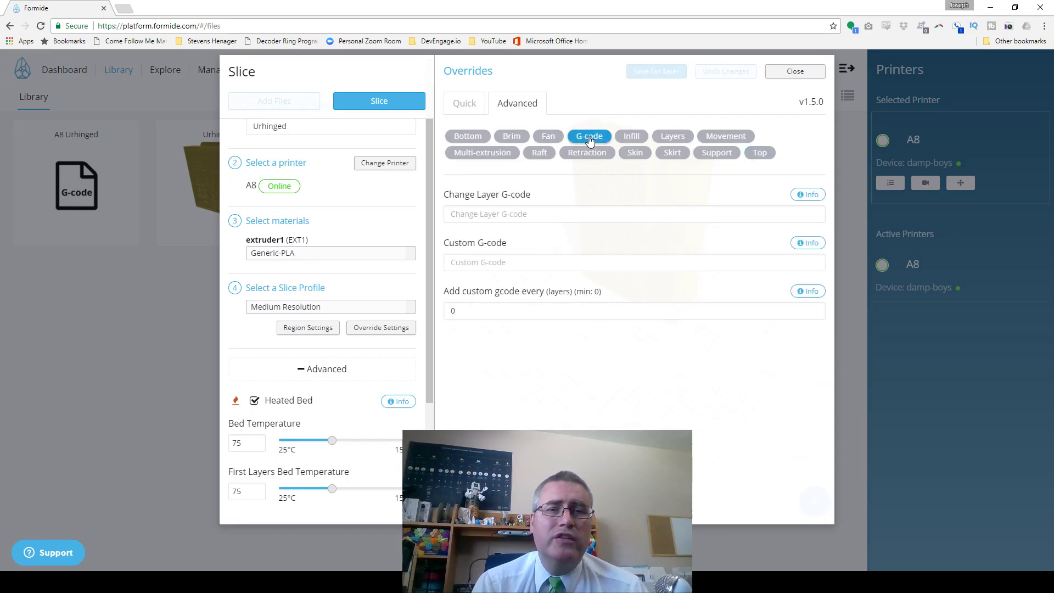
left_click(548, 136)
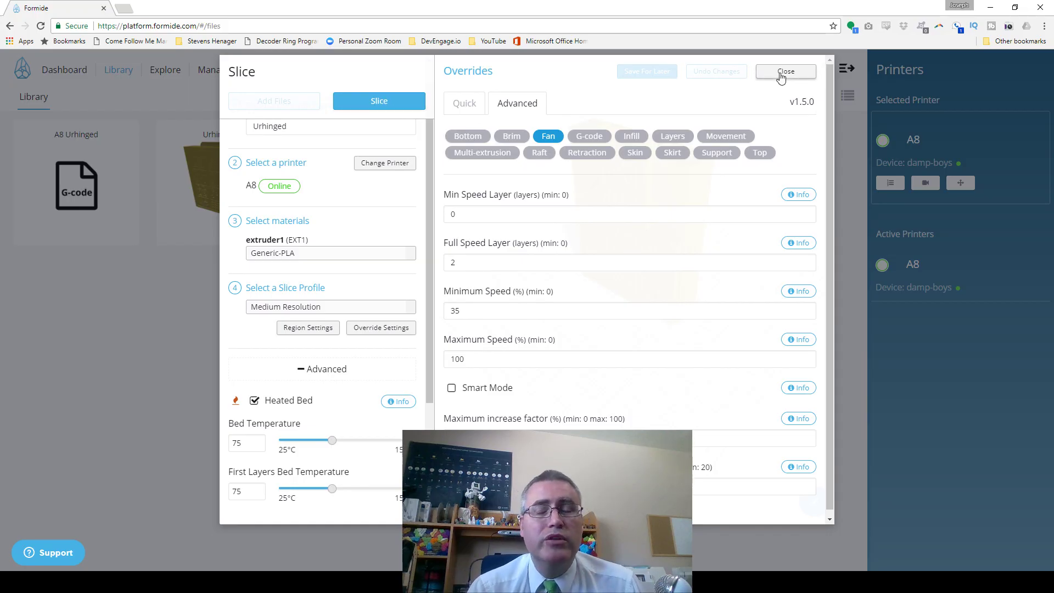
mouse_move(378, 101)
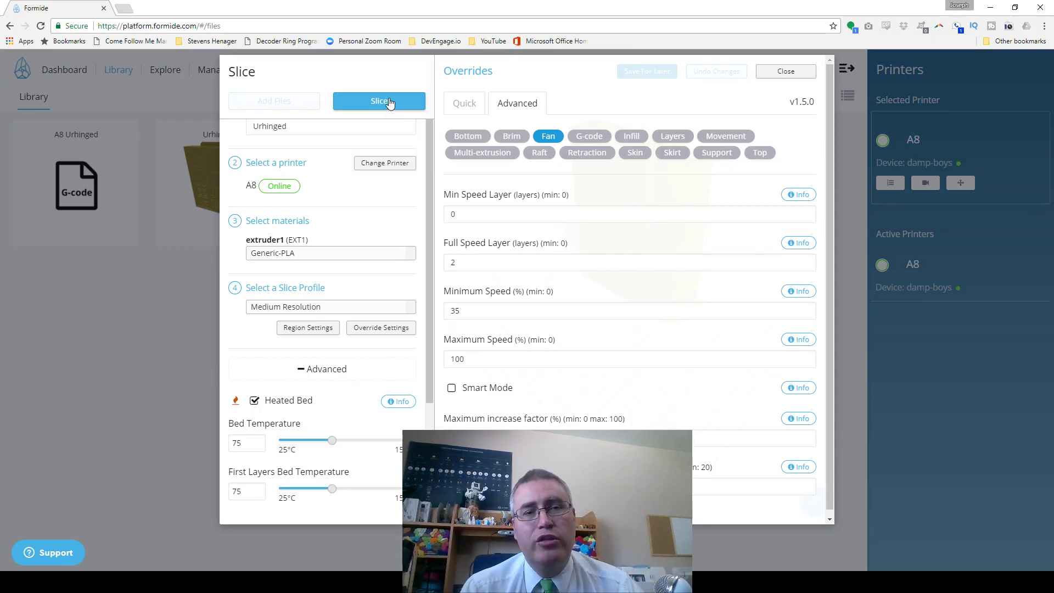
Slice the Urhinged model so its A8 G-code file lands in the library.
left_click(784, 71)
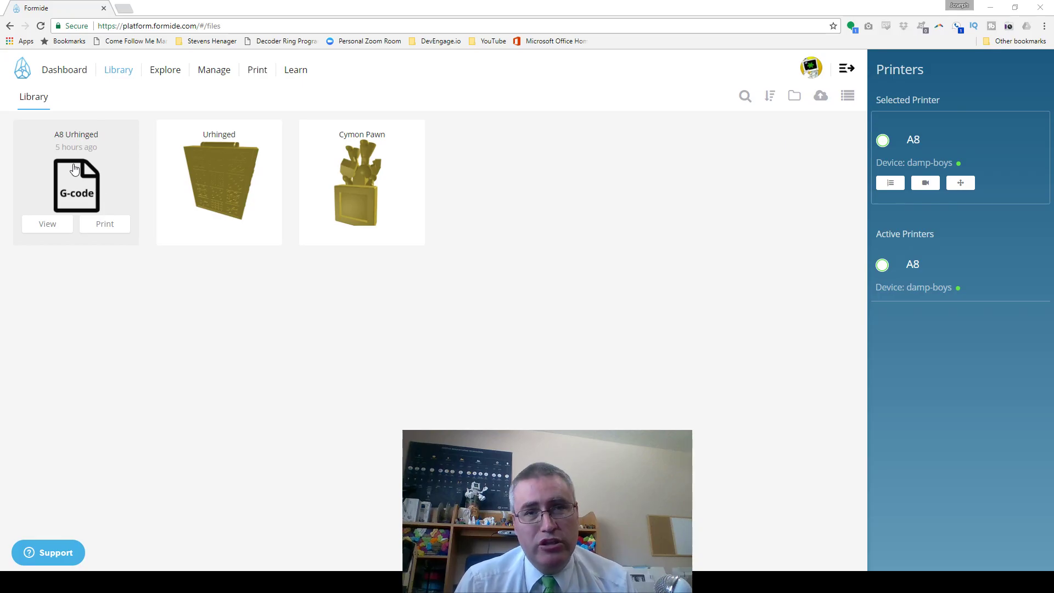
mouse_move(50, 209)
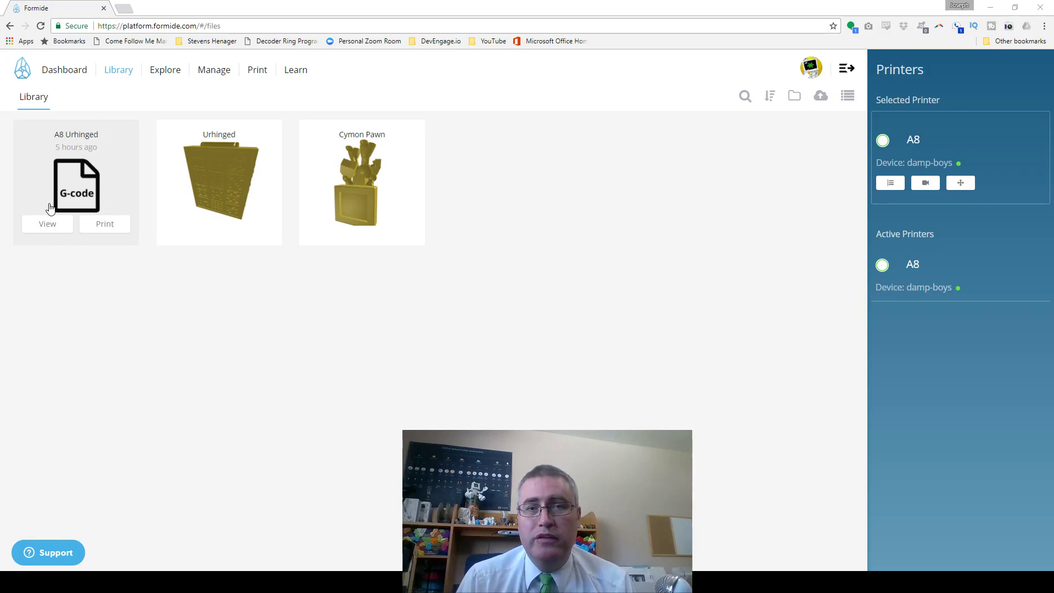
mouse_move(104, 224)
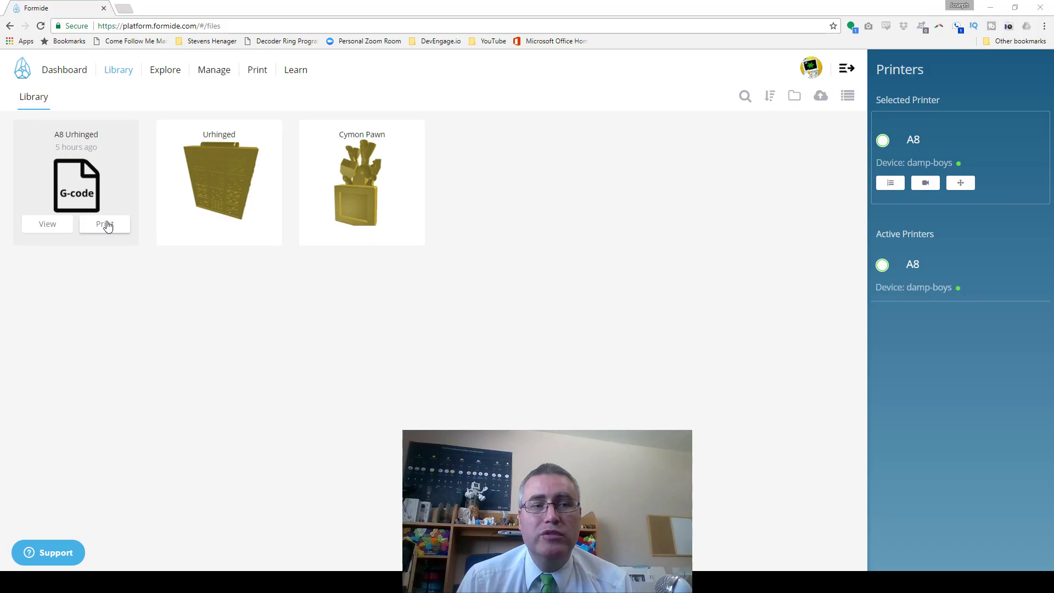